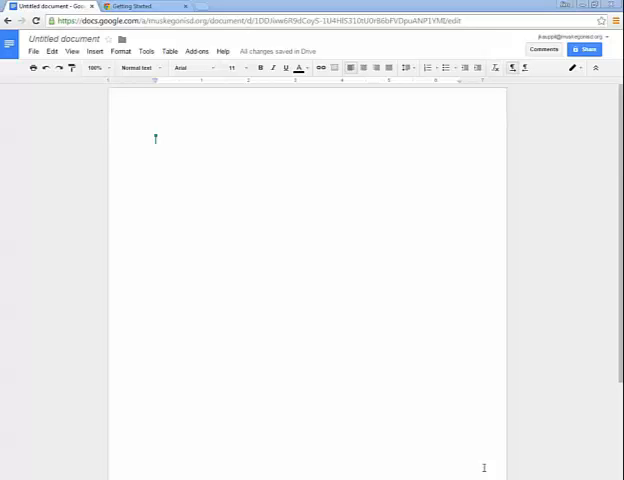
pyautogui.moveTo(442, 197)
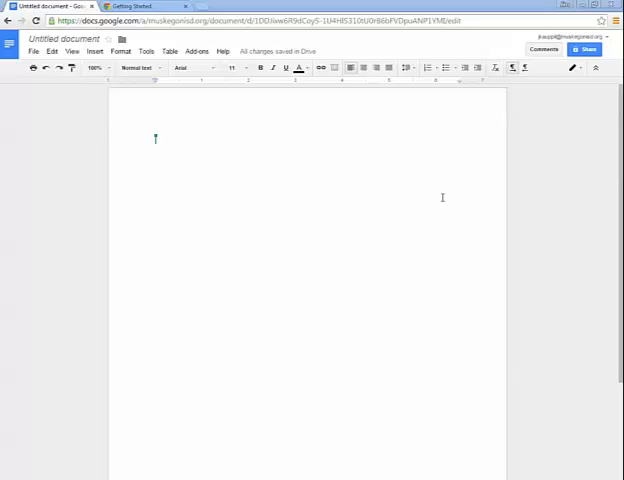
# Show the Add-ons menu of the blank untitled document
pyautogui.click(196, 51)
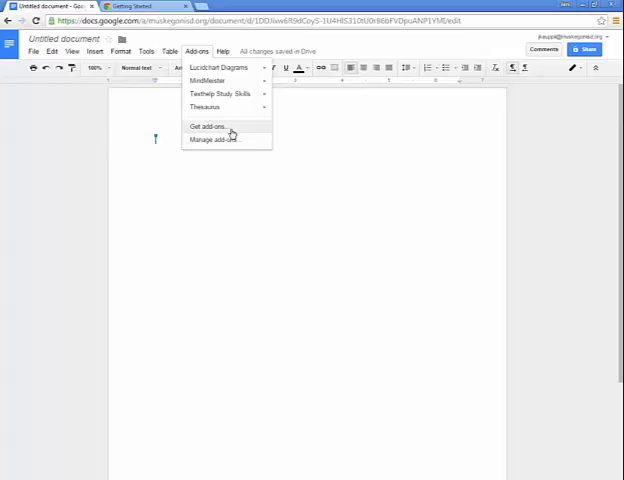
# Search the add-on store for 'speech' and start installing the free Speech Recognition add-on
pyautogui.click(198, 127)
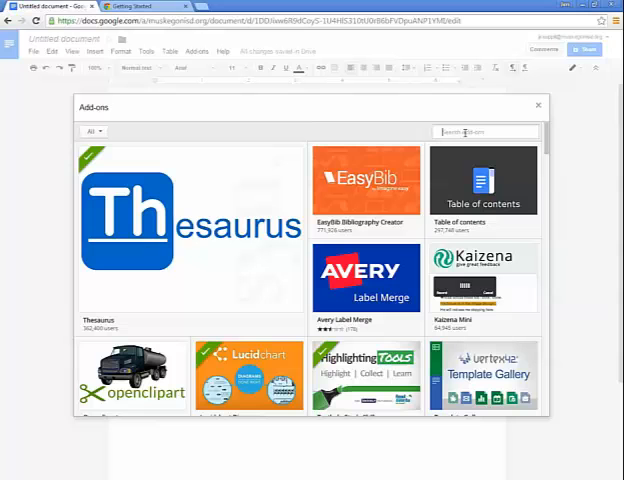
pyautogui.write('speech Recognition')
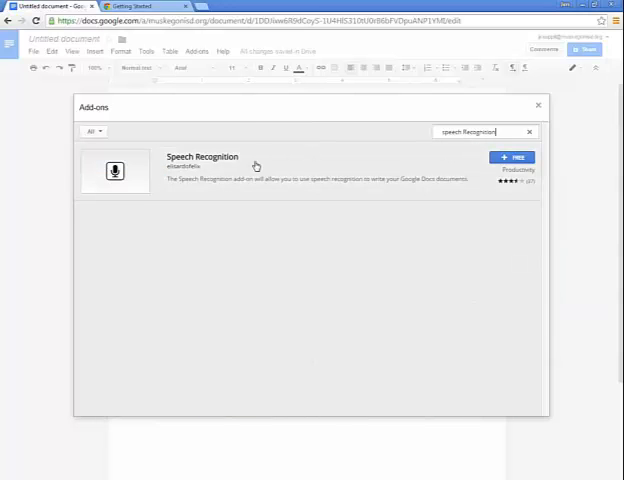
pyautogui.click(513, 158)
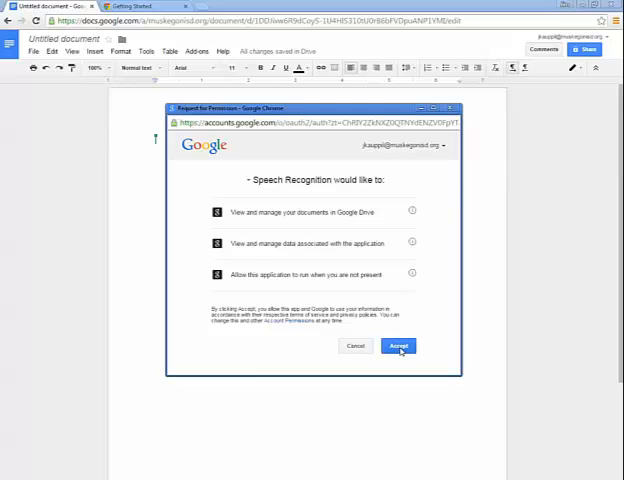
# Accept the Speech Recognition permission request to complete installation
pyautogui.click(398, 345)
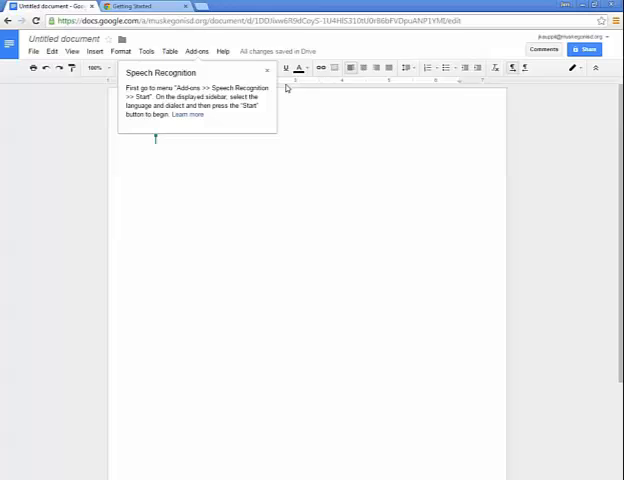
pyautogui.click(196, 51)
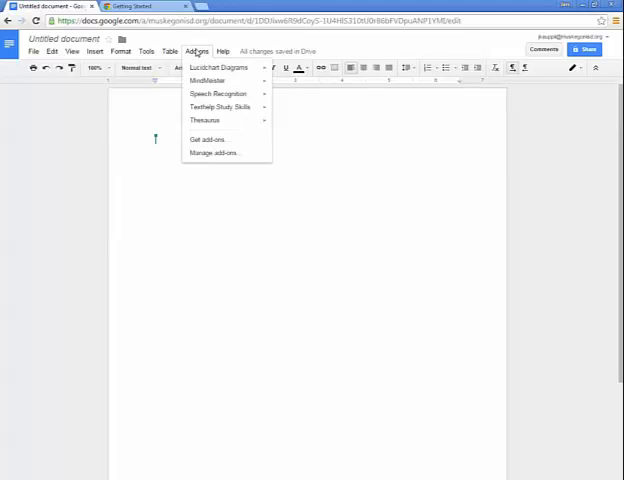
pyautogui.moveTo(207, 80)
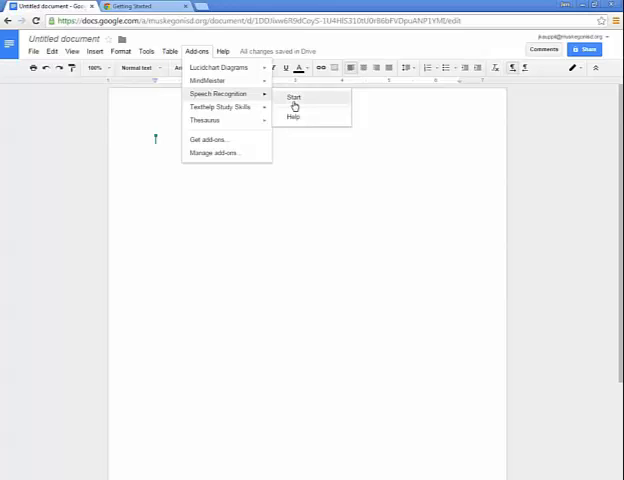
# Start the Speech Recognition sidebar listening in English (United States), allowing microphone access
pyautogui.click(293, 97)
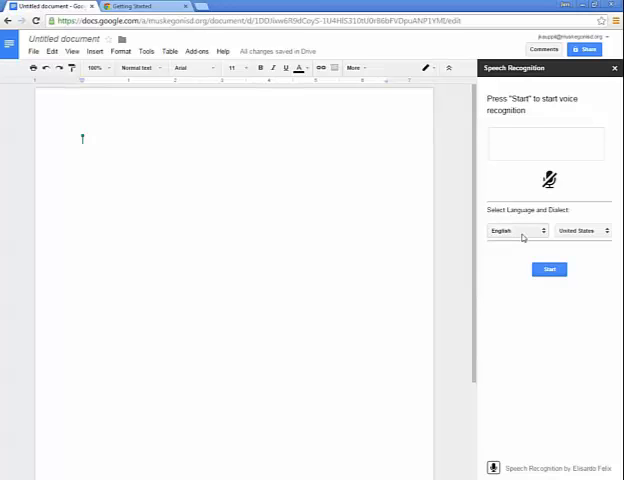
pyautogui.moveTo(570, 320)
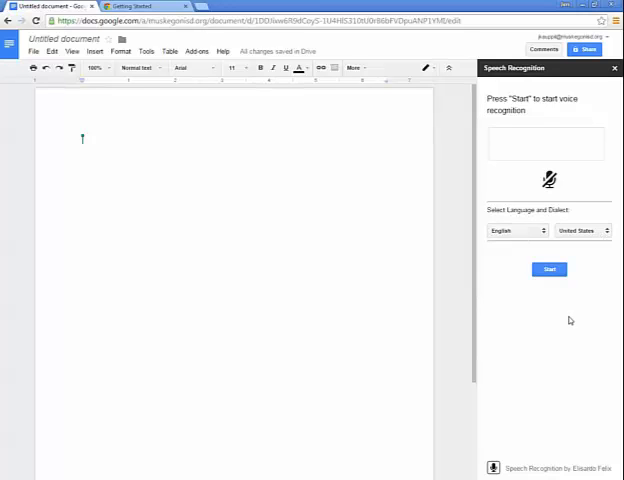
pyautogui.click(549, 269)
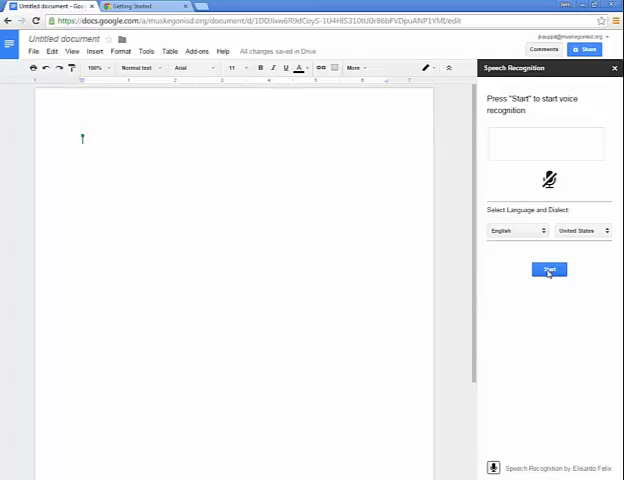
pyautogui.click(548, 270)
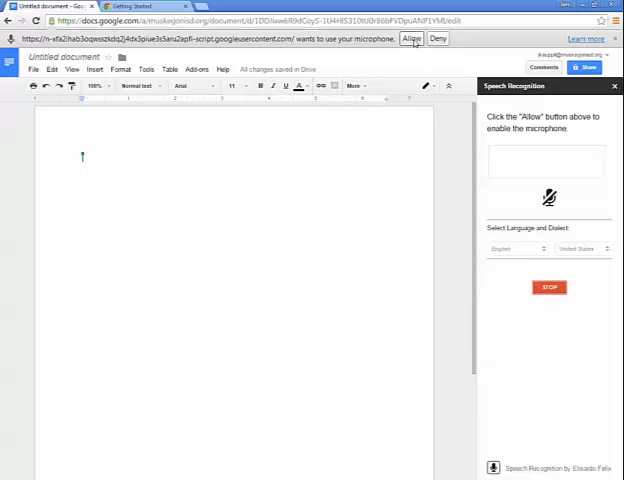
pyautogui.click(411, 38)
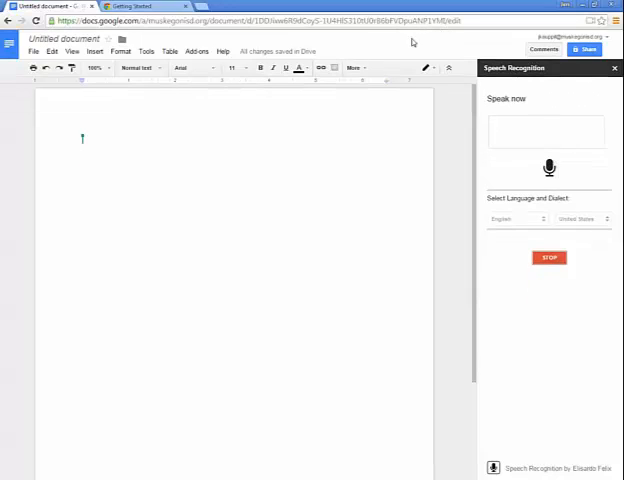
# Dictate the sentence ending 'and I am quite pleased with it' into the document
pyautogui.click(548, 167)
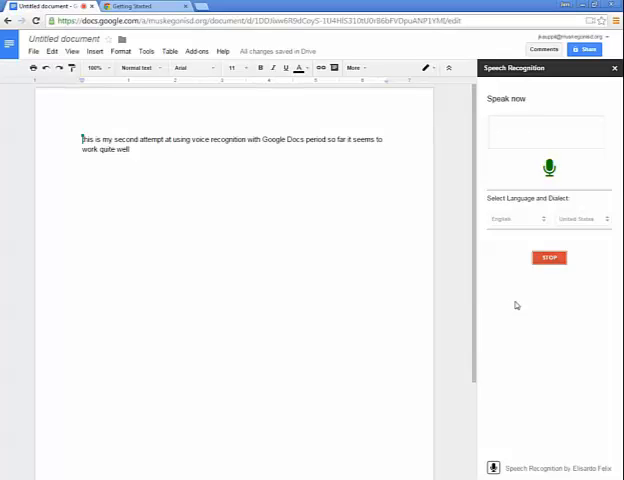
pyautogui.write('and I am quite pleased with it')
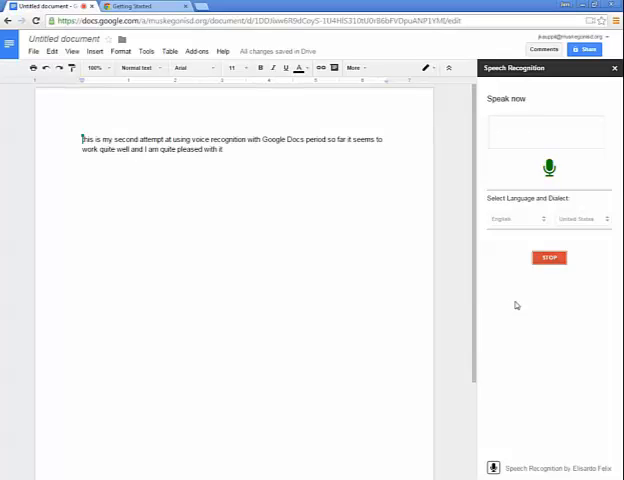